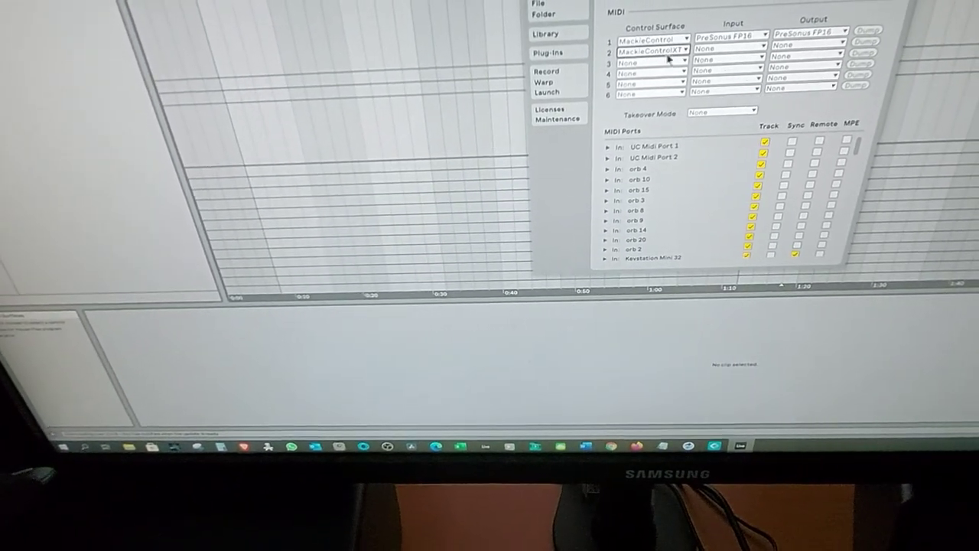
Step: Show the MIDI input port choices for the MackieControlXT surface
click(723, 55)
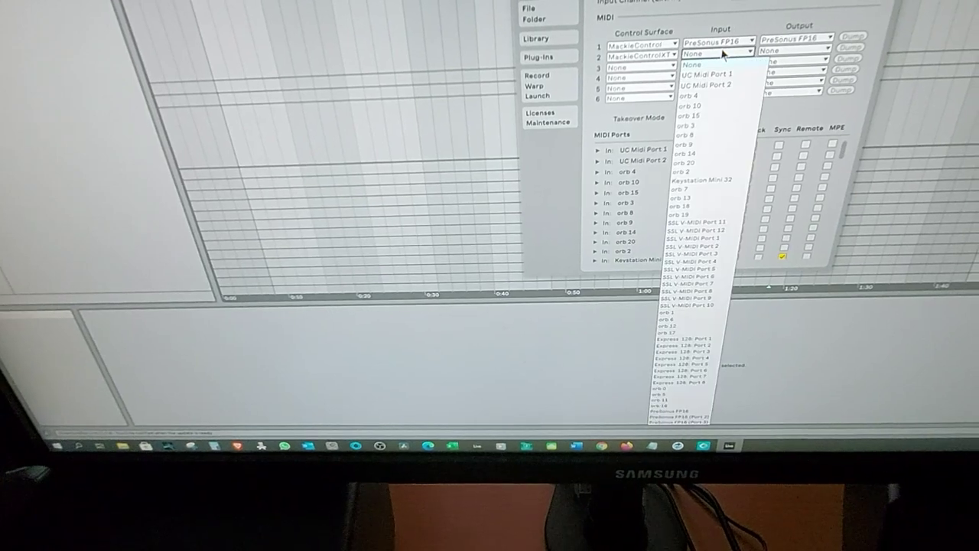